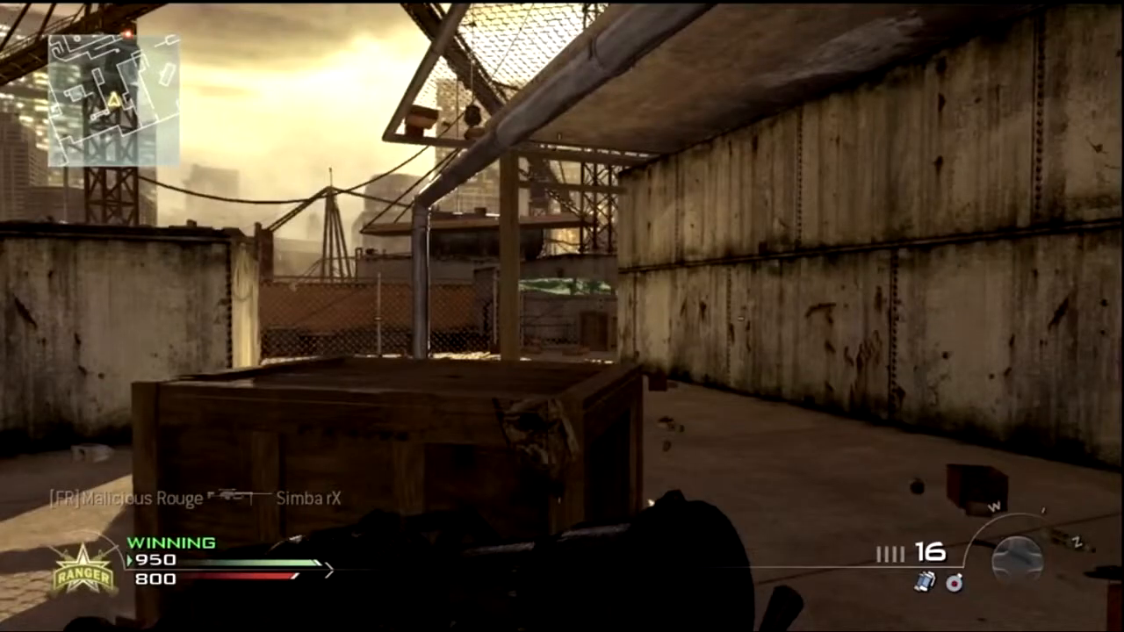
Step: Move from the rooftop crate into the dark stairwell, aim down sights and fire a few rounds
right_click(562, 316)
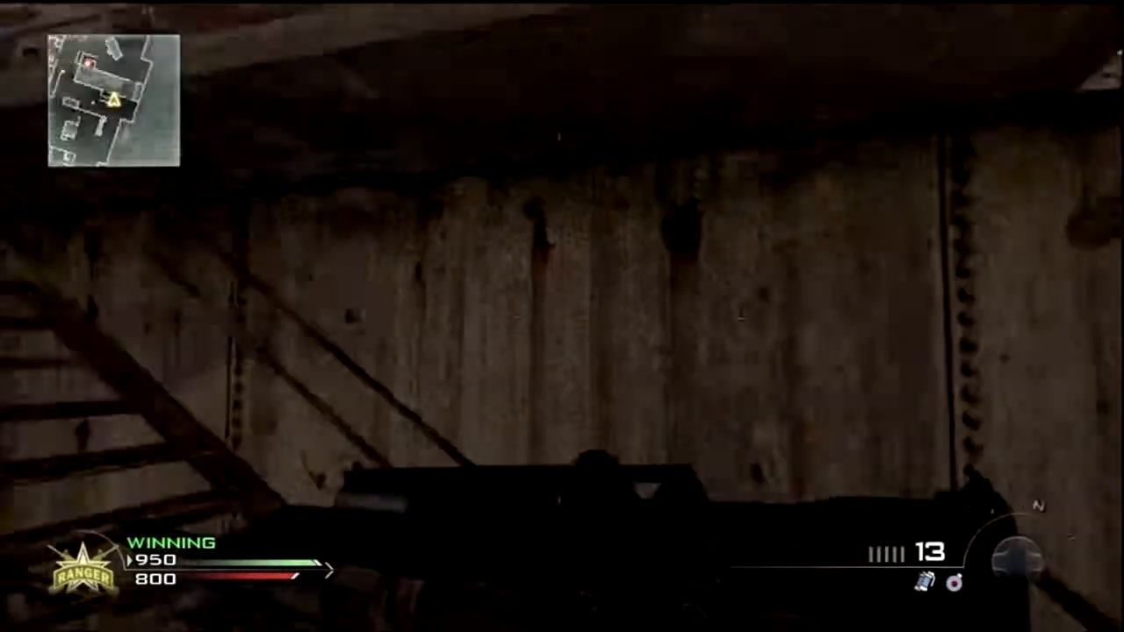
mouse_move(562, 316)
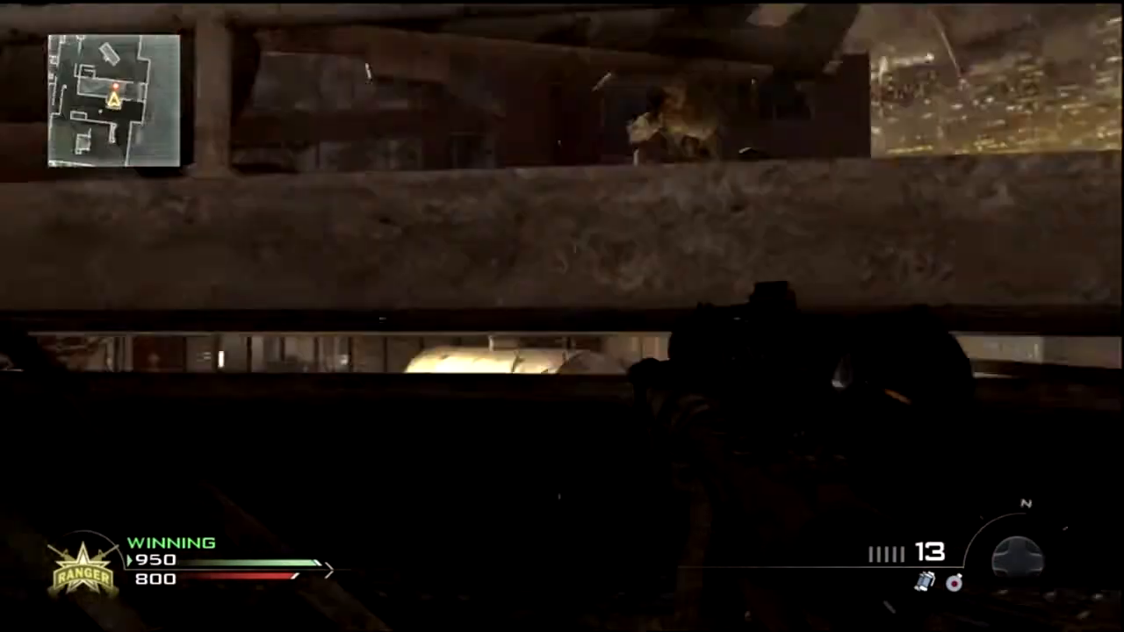